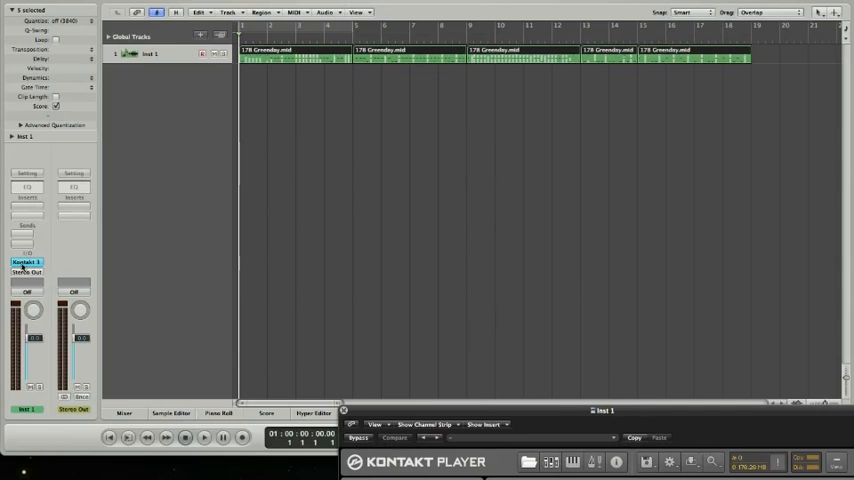
Open the Kontakt 3 instrument on Inst 1 to view the All American Kit outputs
click(27, 262)
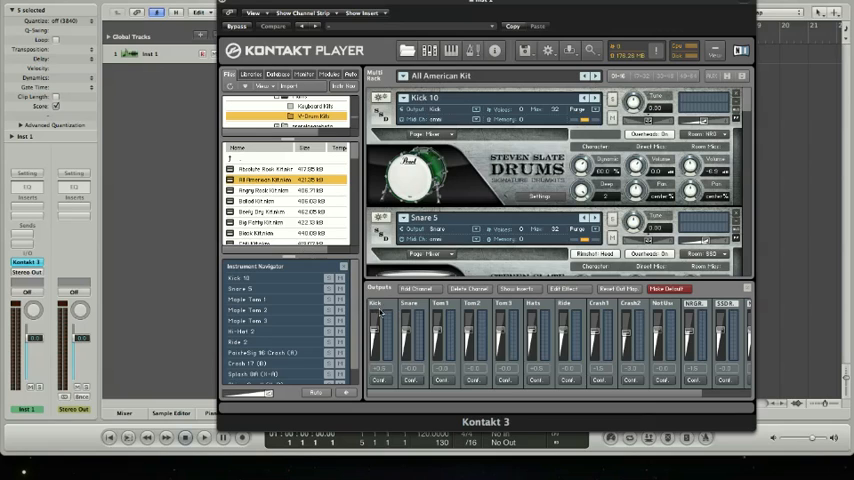
mouse_move(445, 312)
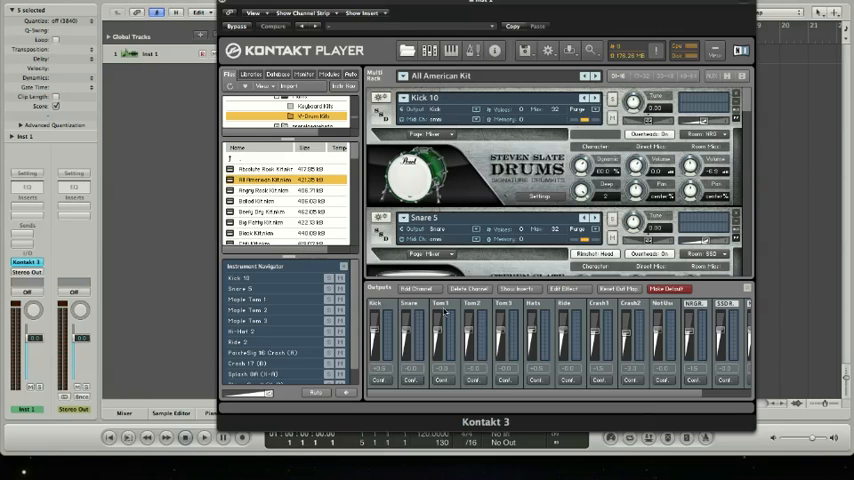
mouse_move(513, 310)
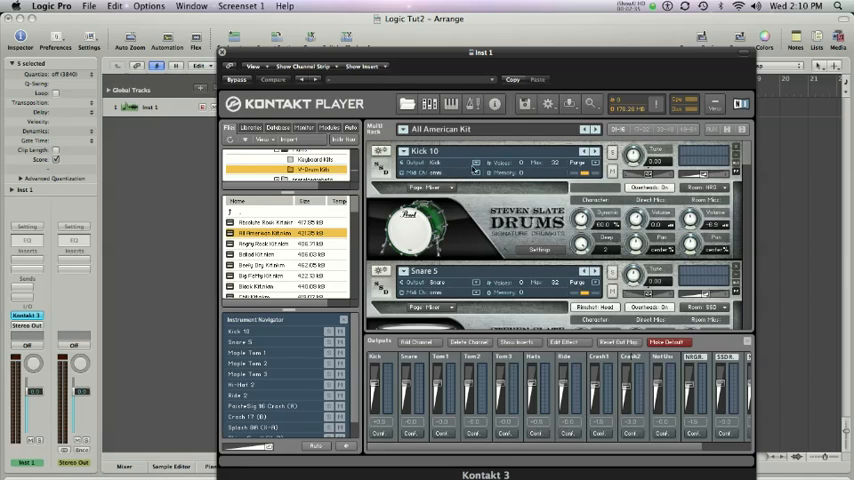
Scroll the Kontakt drum rack down to the Maple Toms
click(458, 163)
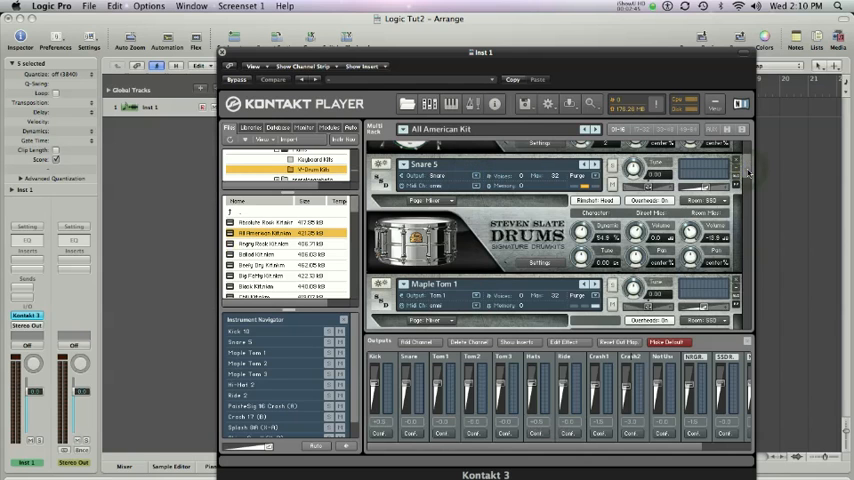
scroll(down, 3)
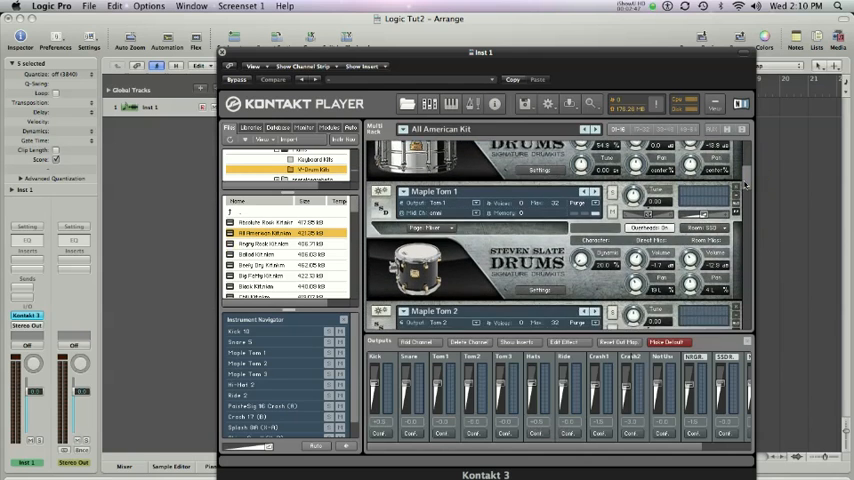
scroll(down, 3)
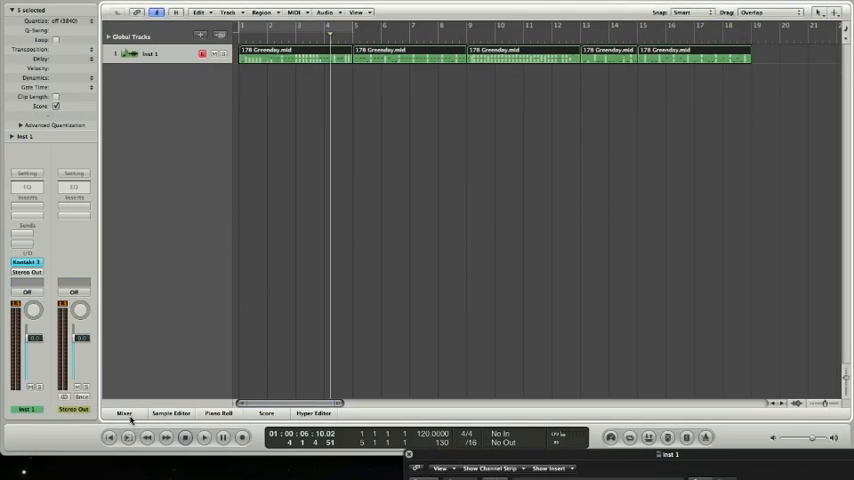
Show the mixer with Inst 1, the ten Kontakt aux channels, Stereo Out and Master
click(124, 412)
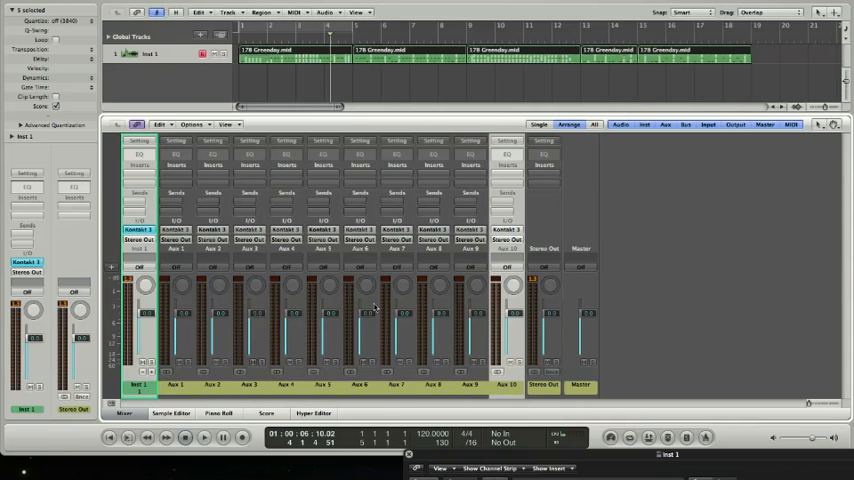
Inspect the Kontakt channel, Aux 10's input source, and the Inst 1 output slot
click(140, 232)
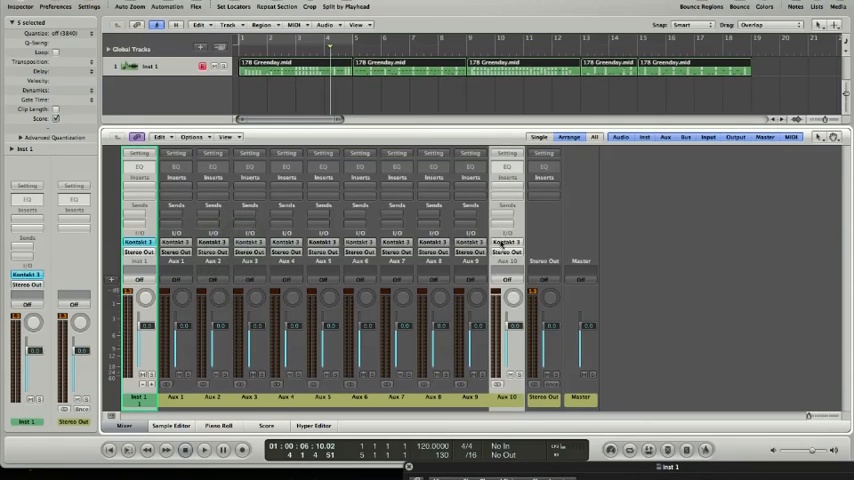
click(507, 241)
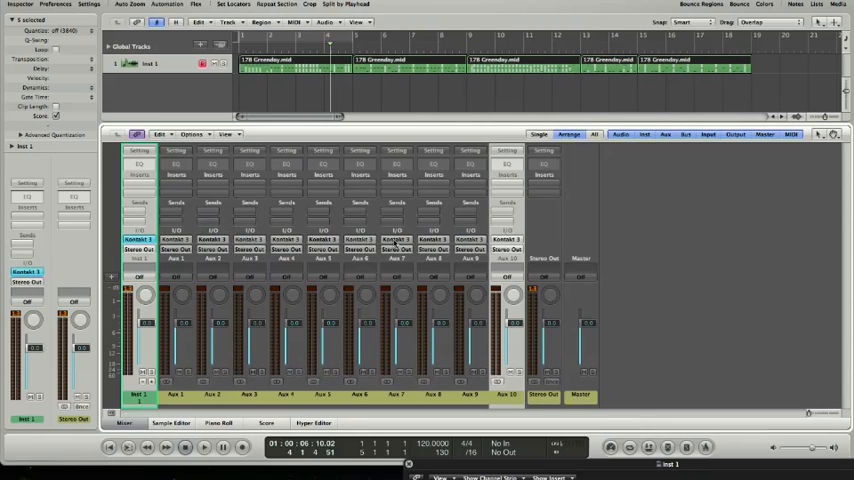
mouse_move(500, 243)
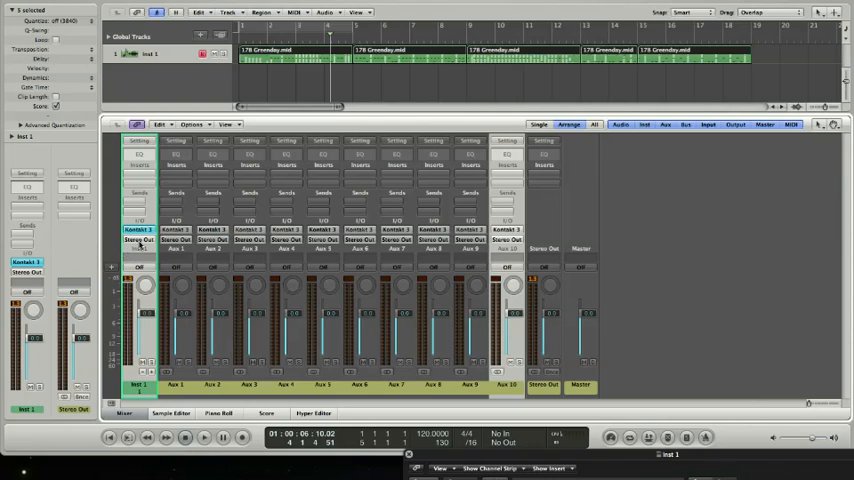
click(138, 245)
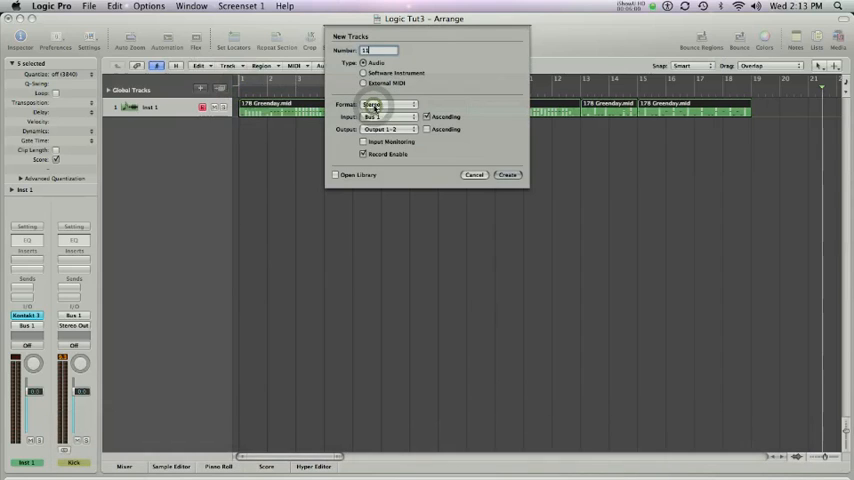
Create eleven stereo audio tracks on ascending Bus 1 inputs with record enabled
click(385, 117)
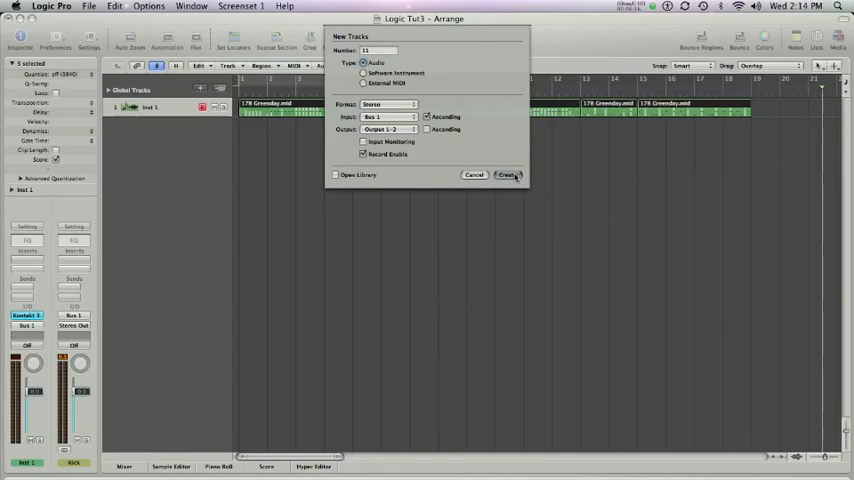
click(507, 174)
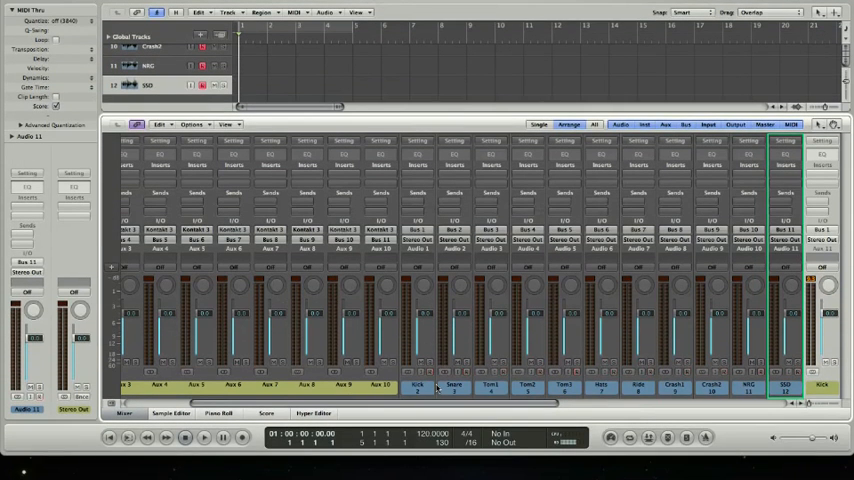
Close the mixer to show Inst 1 and the eleven armed drum tracks
click(204, 437)
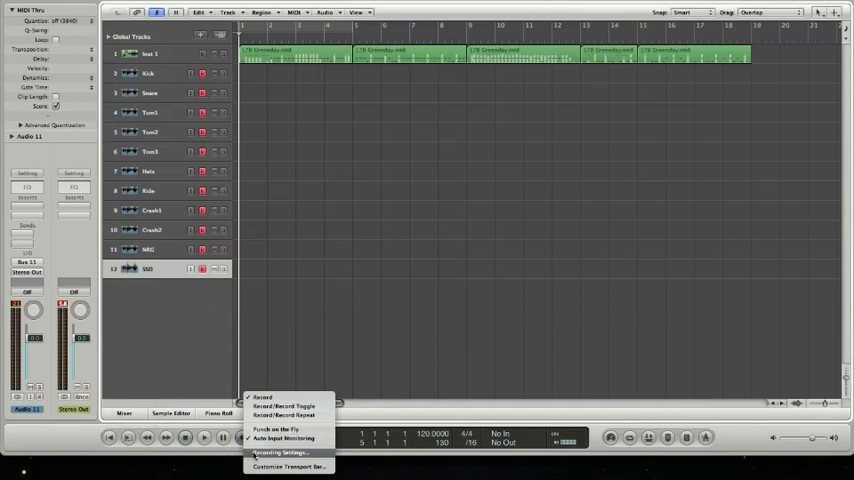
click(280, 452)
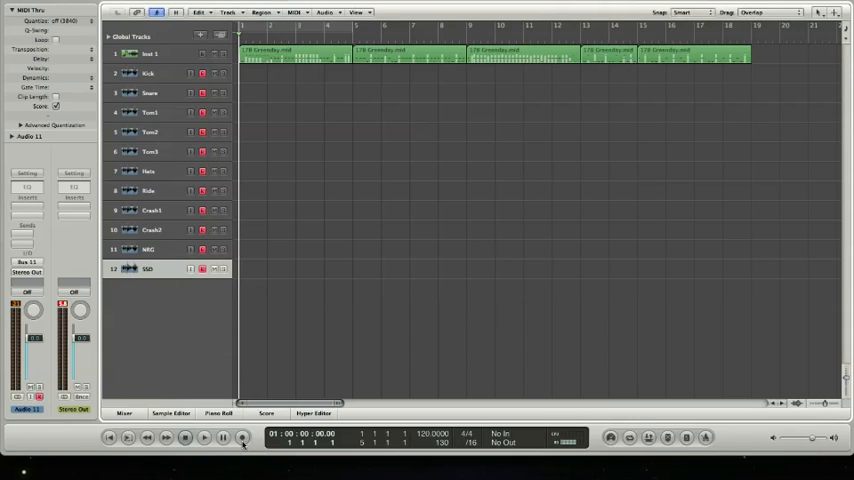
click(222, 437)
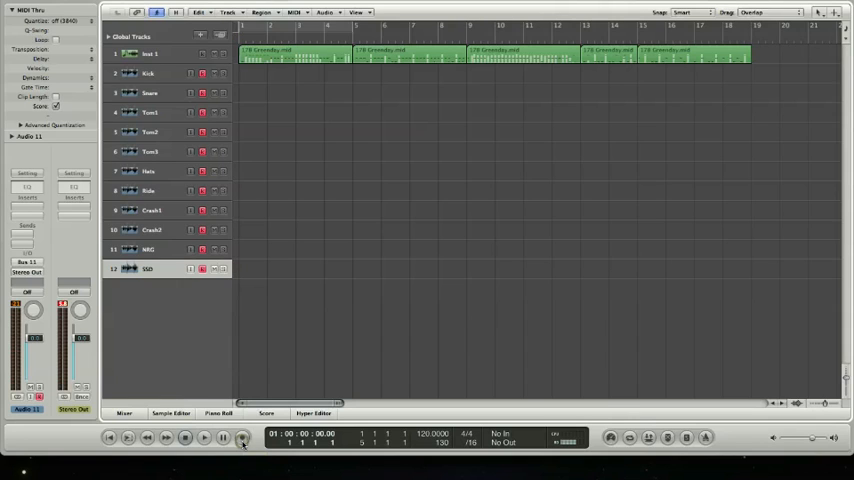